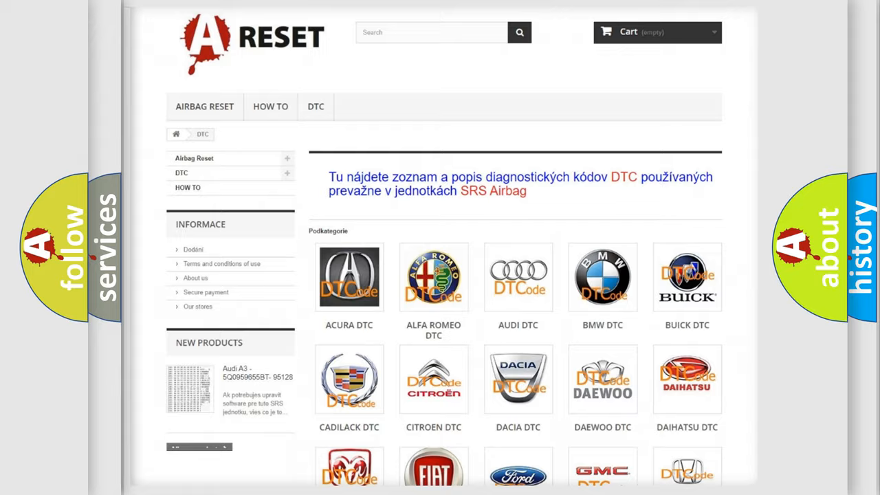
Scroll down the Chevrolet DTC code list toward code B312500.
{"action": "scroll", "scroll_direction": "down", "scroll_amount": 3}
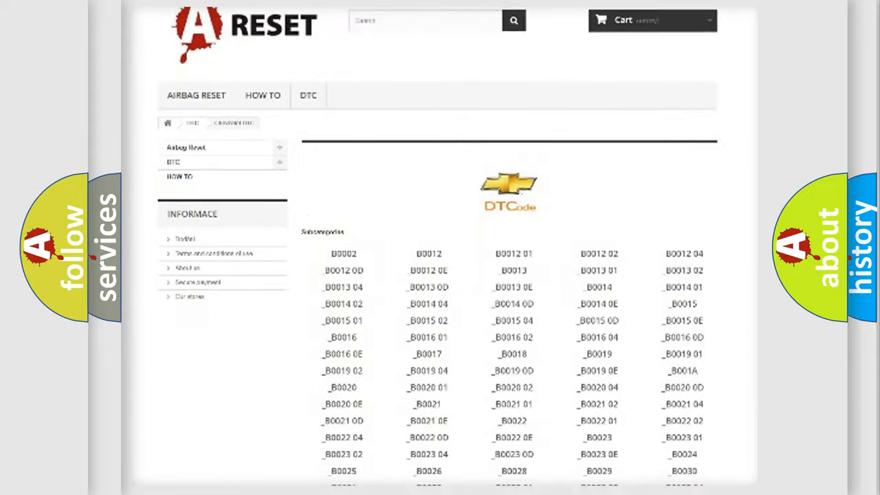
{"action": "scroll", "scroll_direction": "down", "scroll_amount": 3}
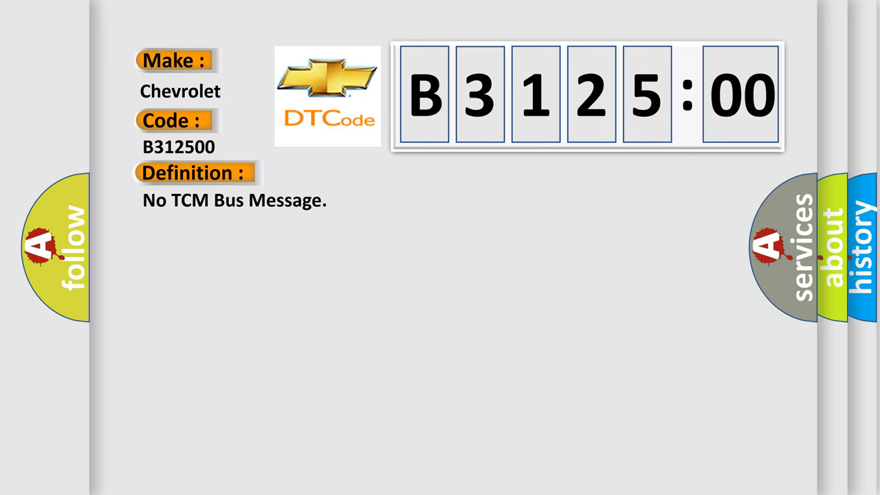
Reveal the B312500 description: PCI bus cannot communicate with the scan tool, with causes.
{"action": "left_click", "coordinate": [357, 172]}
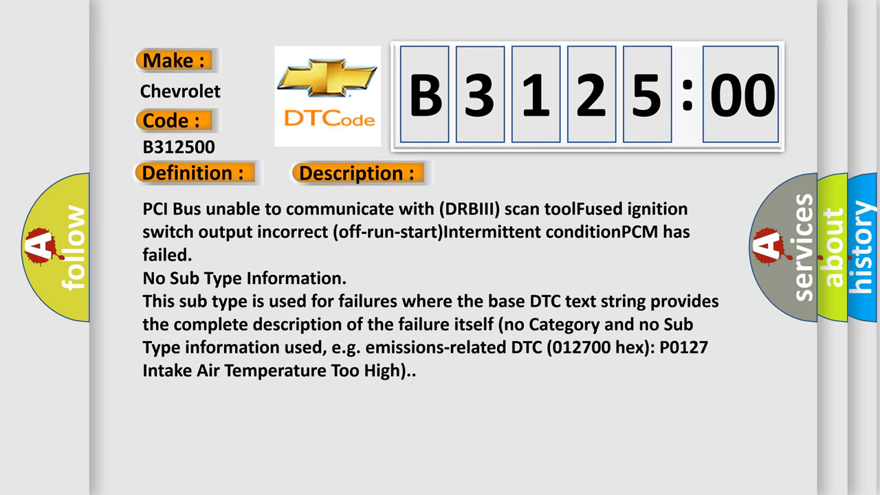